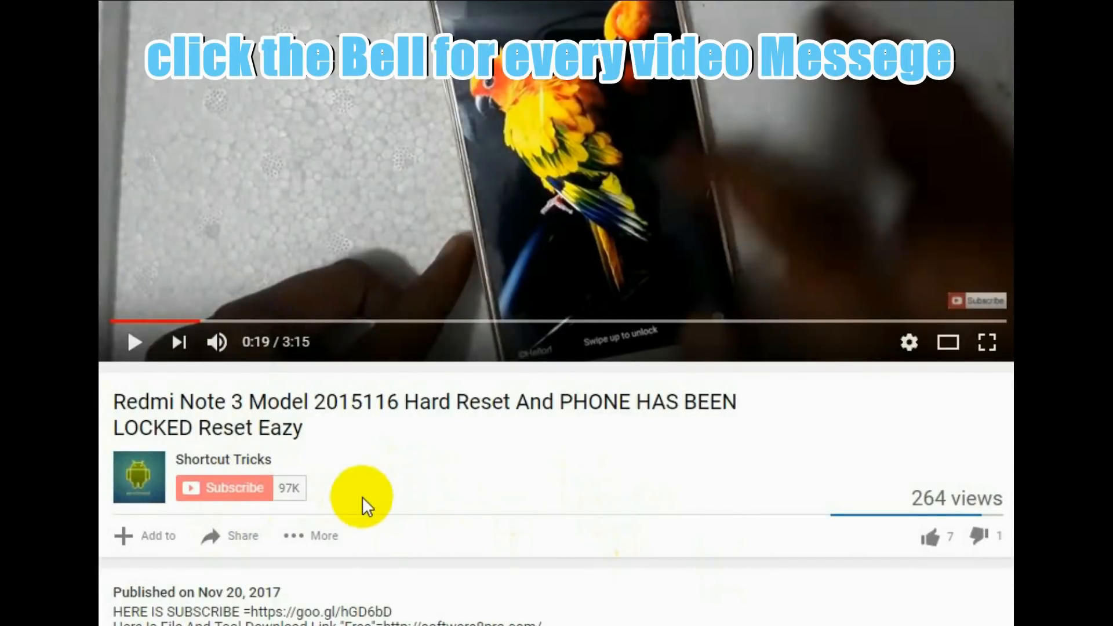
- Install MiPCSuite via MiSetup, then run the Mi A1 FRP batch file from the frp tool folder
click(222, 488)
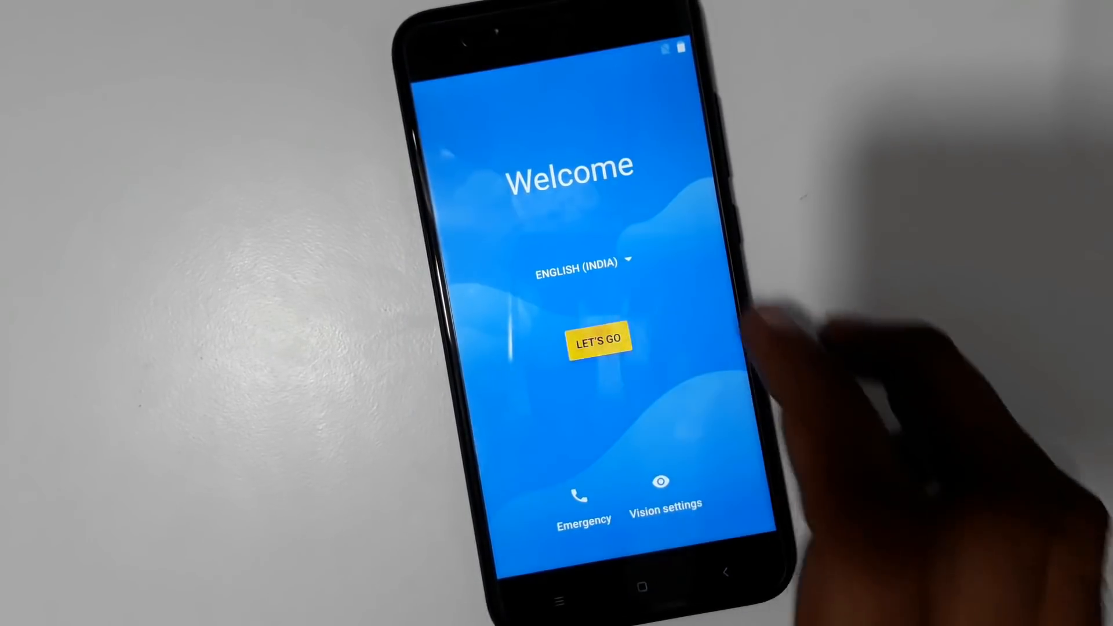
click(598, 339)
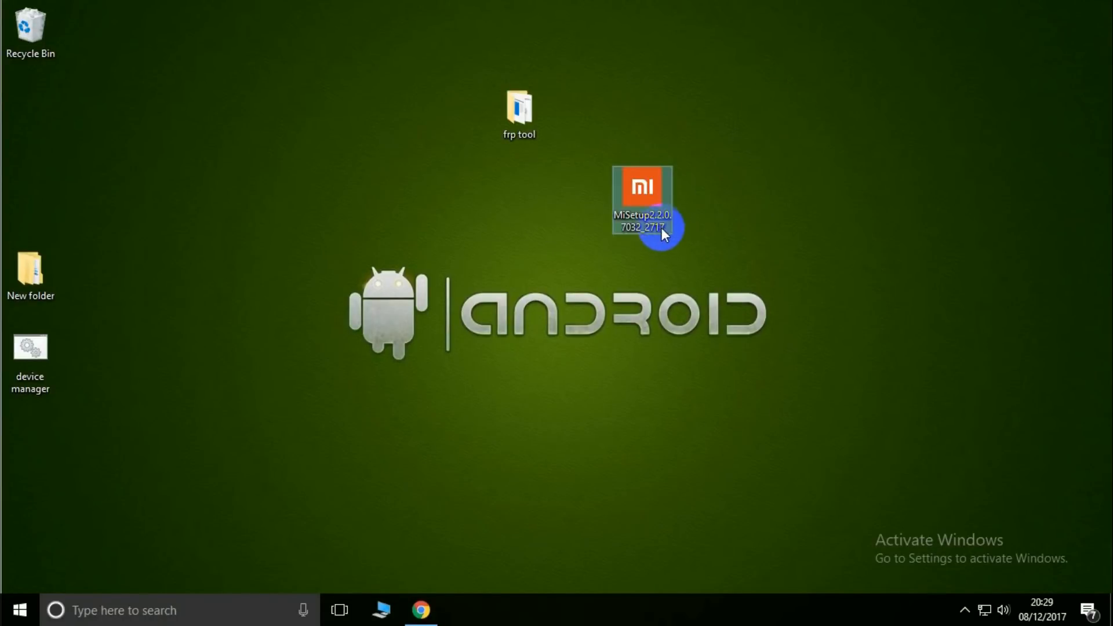
mouse_move(706, 195)
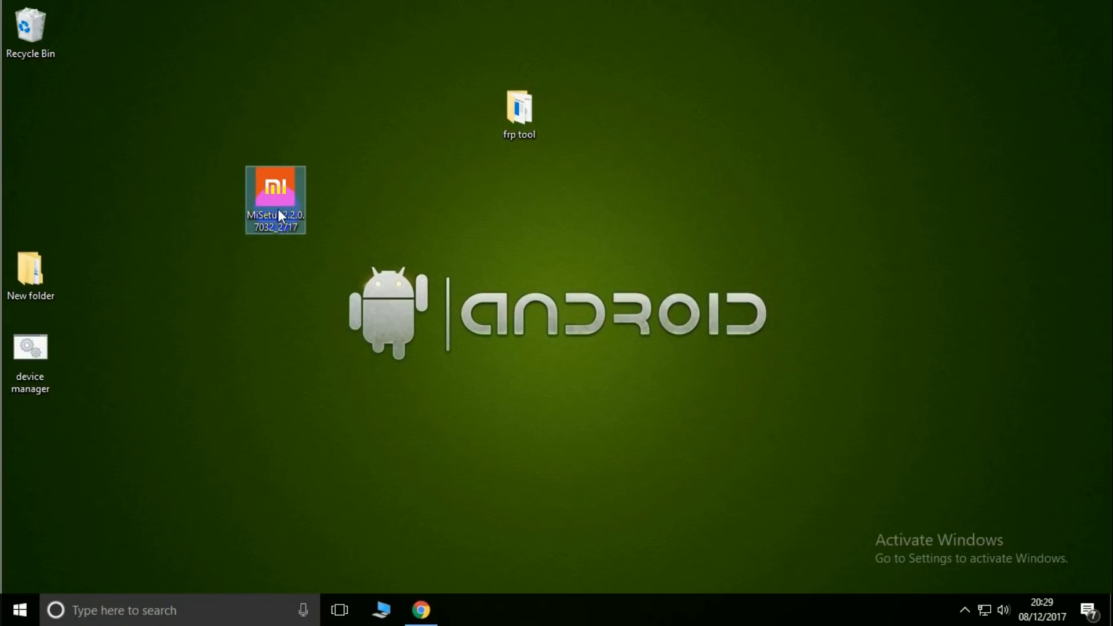
double_click(275, 200)
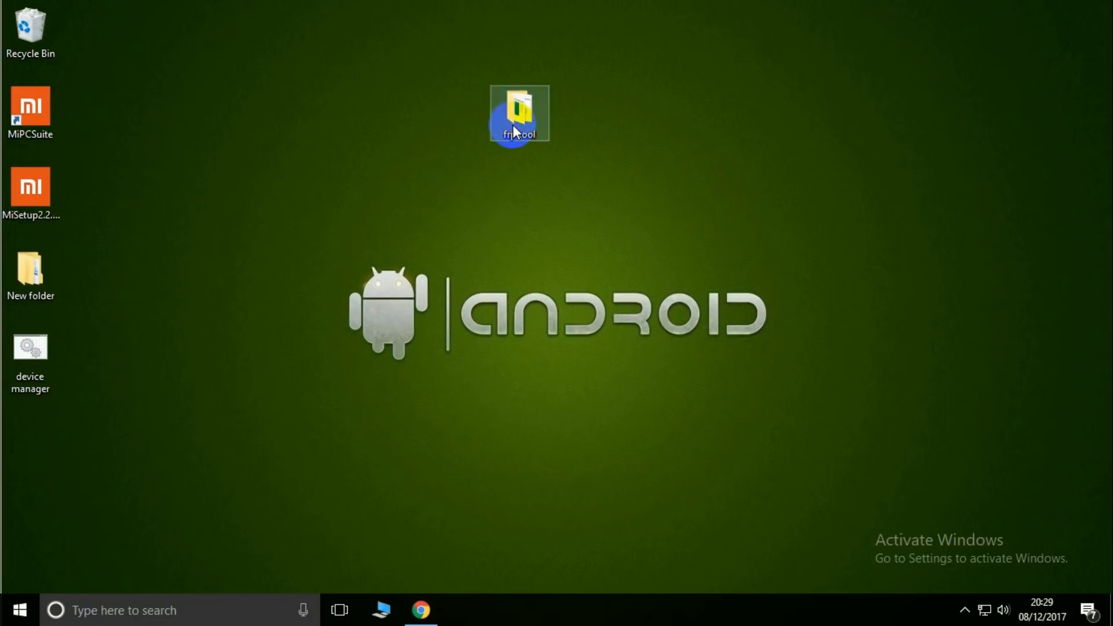
double_click(519, 114)
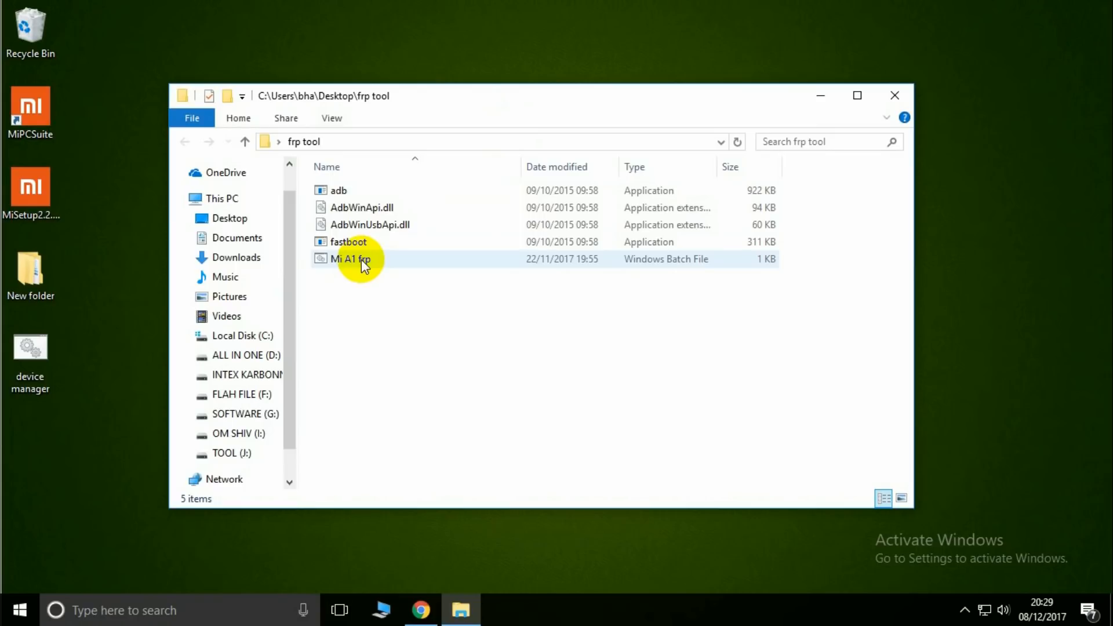
double_click(349, 259)
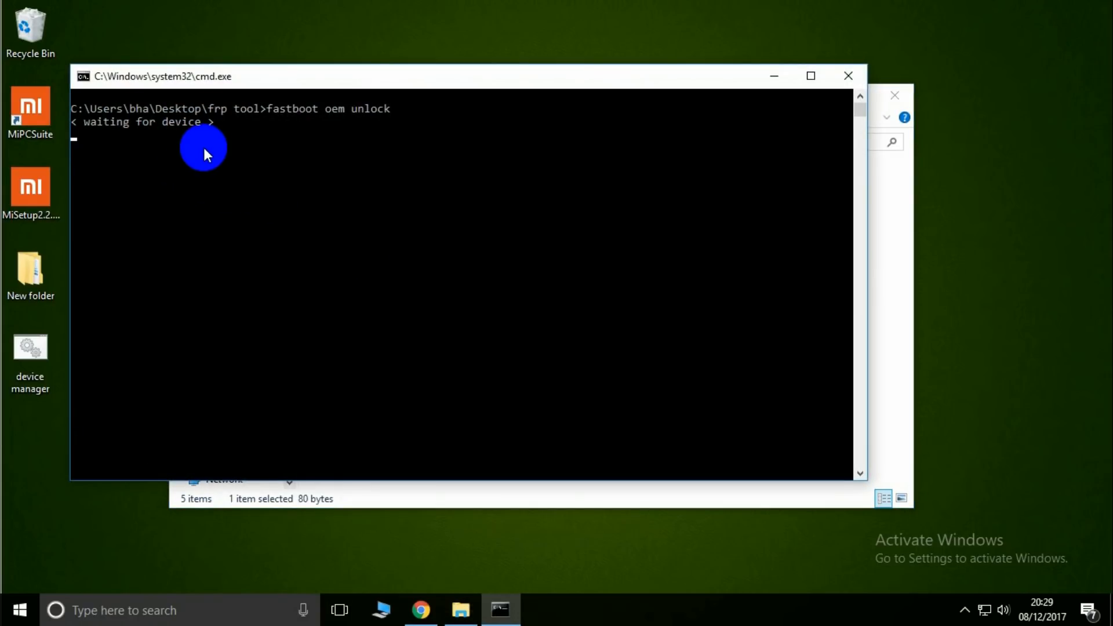